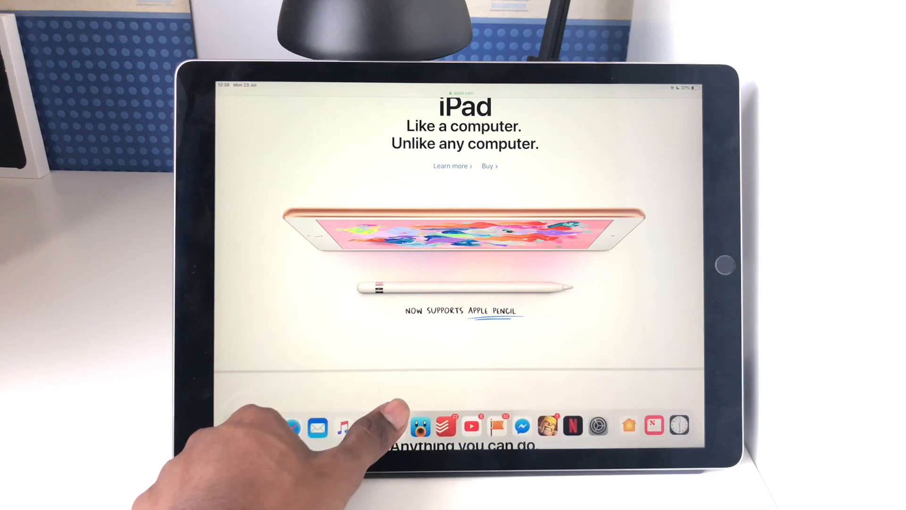
Leave Safari's Apple iPad page and return to the Home screen
click(393, 428)
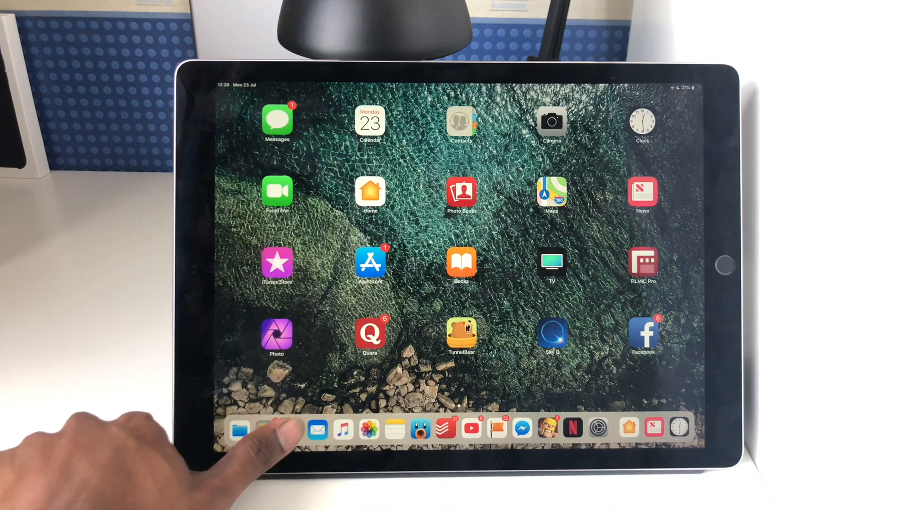
click(294, 429)
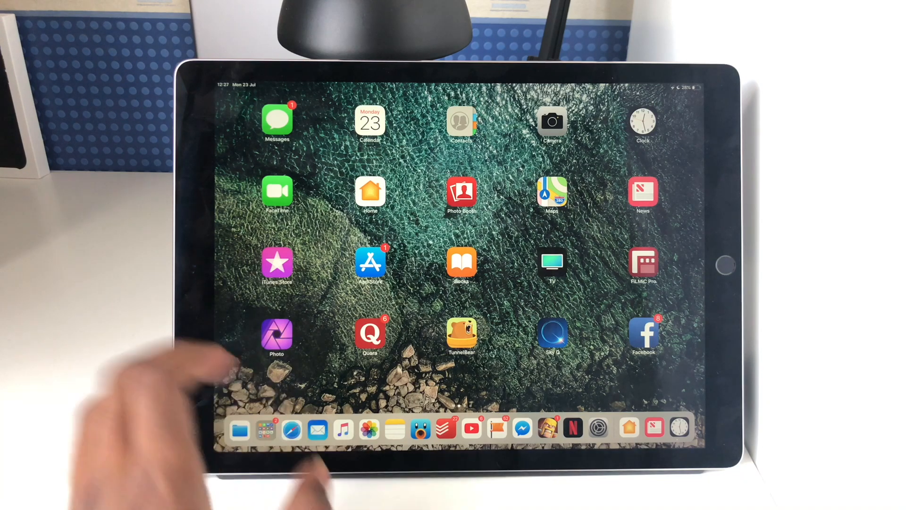
Bring up the App Switcher and reopen Safari on the Apple iPad page
click(291, 428)
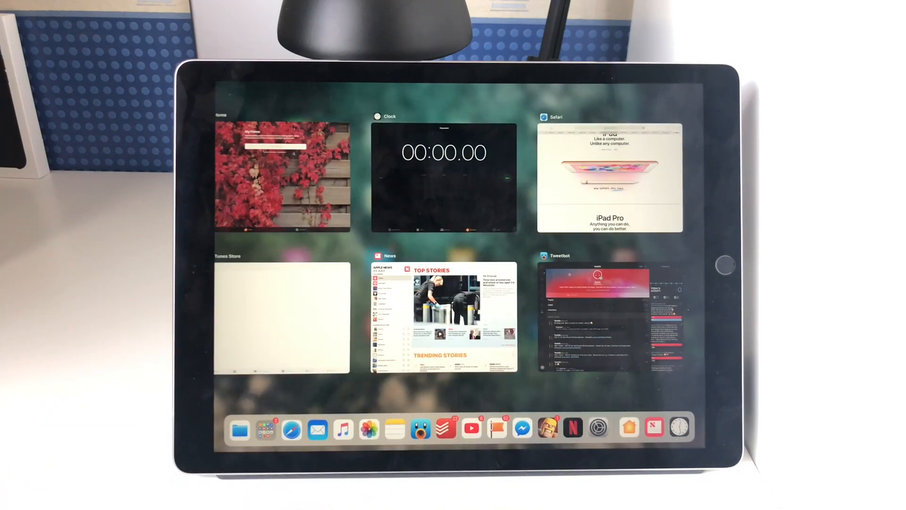
click(609, 176)
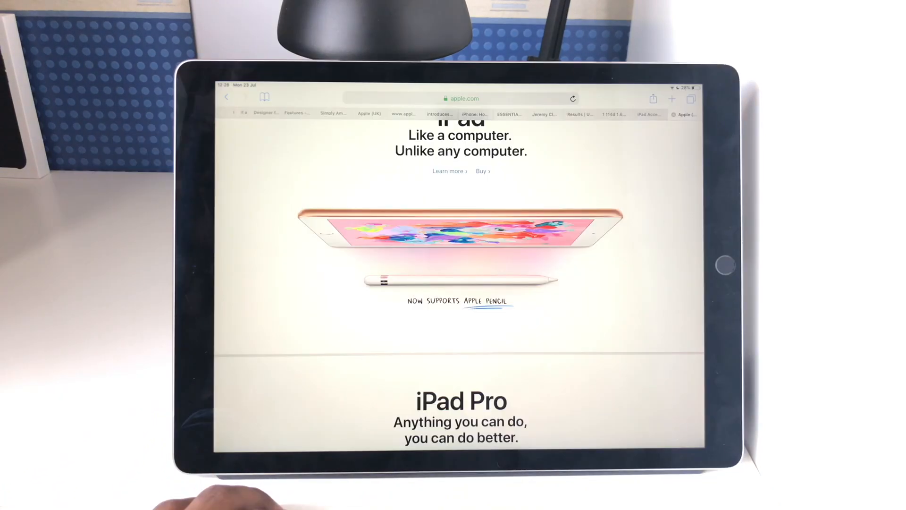